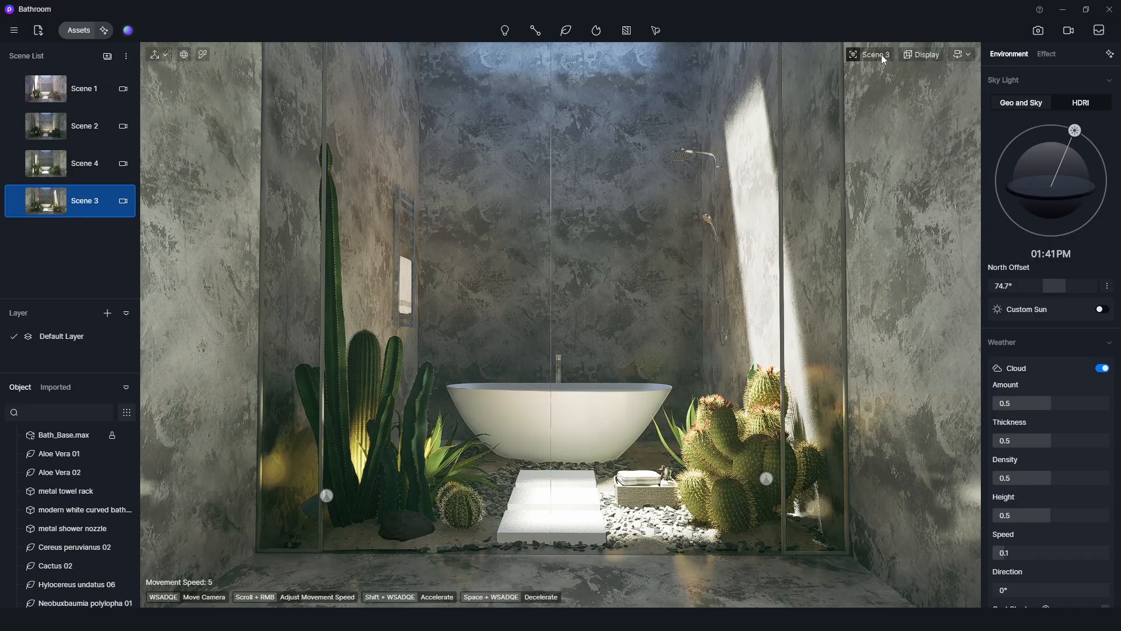
# - Set the Scene 3 camera focal length to 25mm to fit the whole bathroom
pyautogui.click(871, 54)
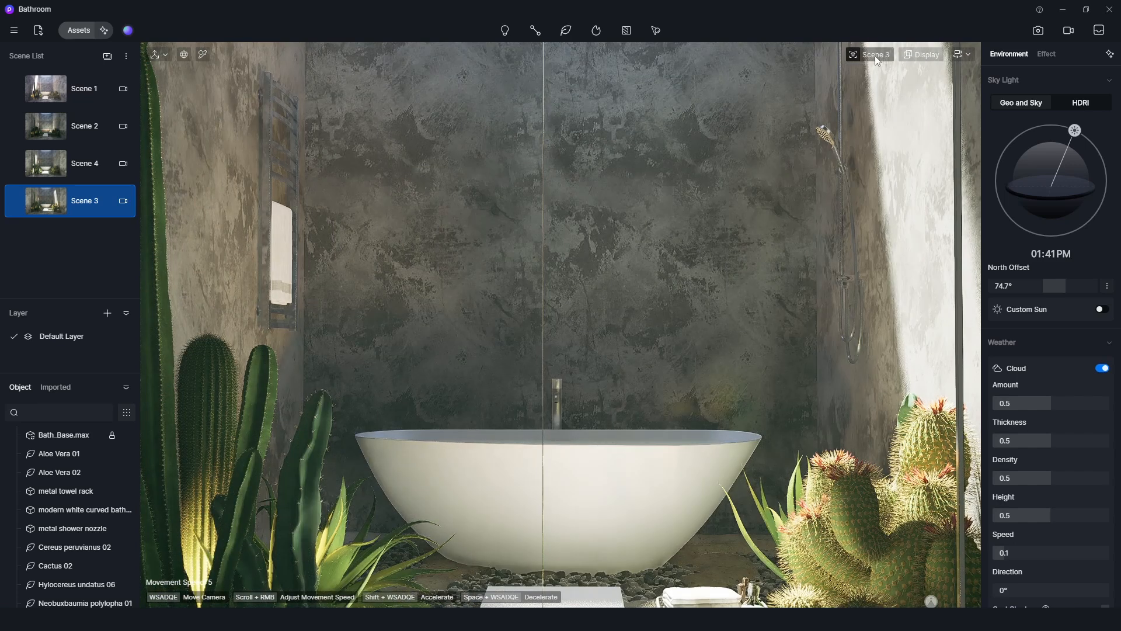
pyautogui.click(867, 54)
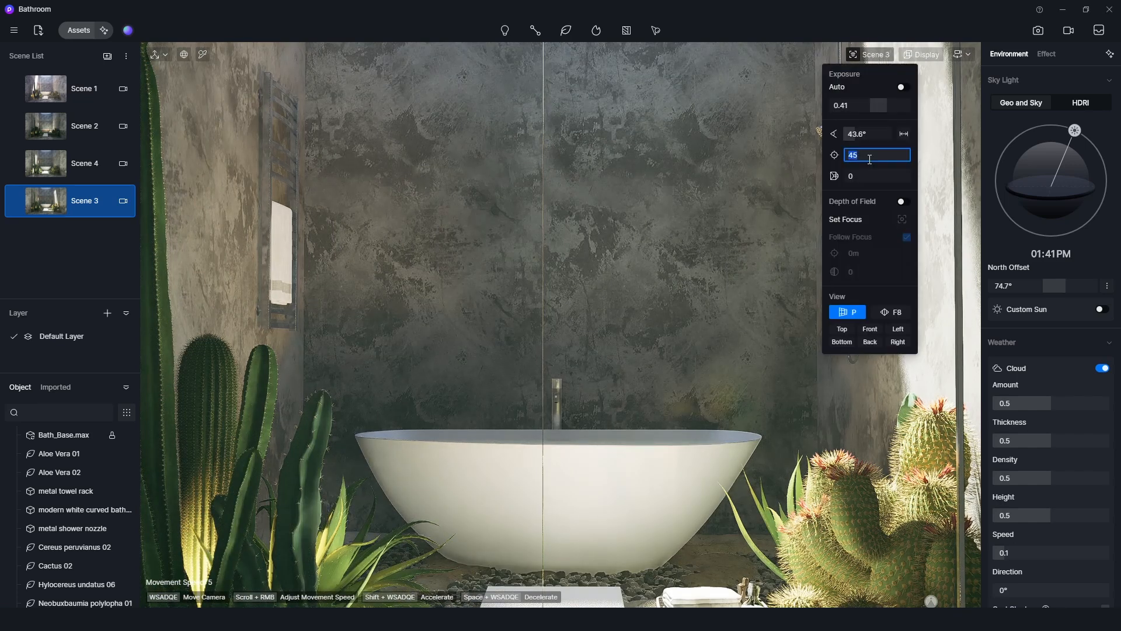
pyautogui.write('25')
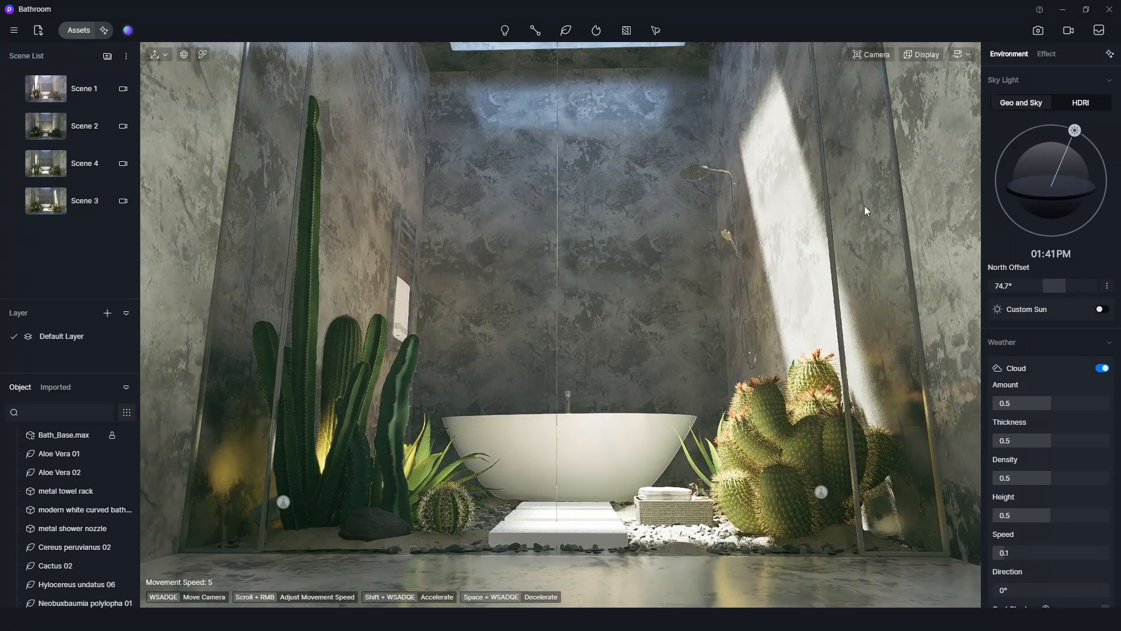
# - Apply two-point perspective to the camera so the bathroom walls stay vertical
pyautogui.click(874, 54)
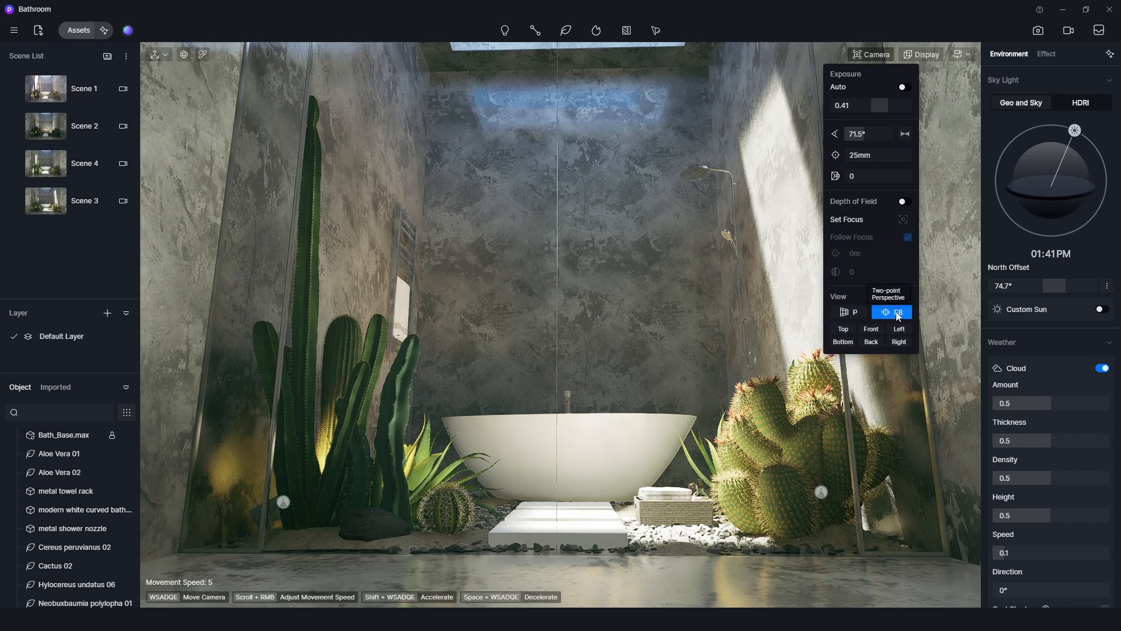
pyautogui.click(897, 312)
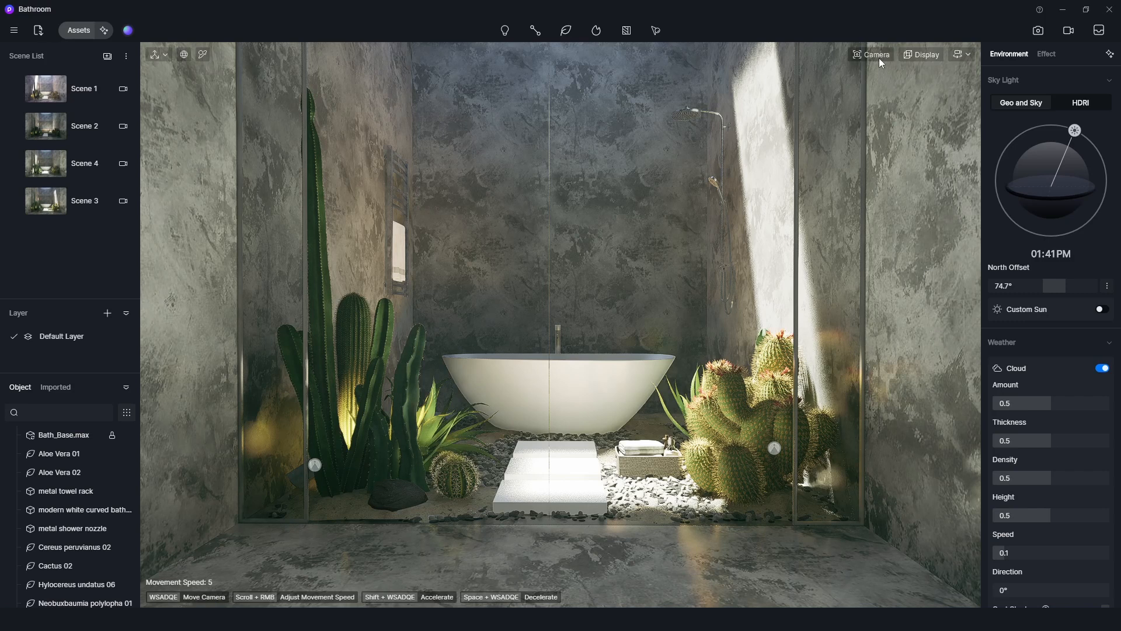
pyautogui.click(871, 55)
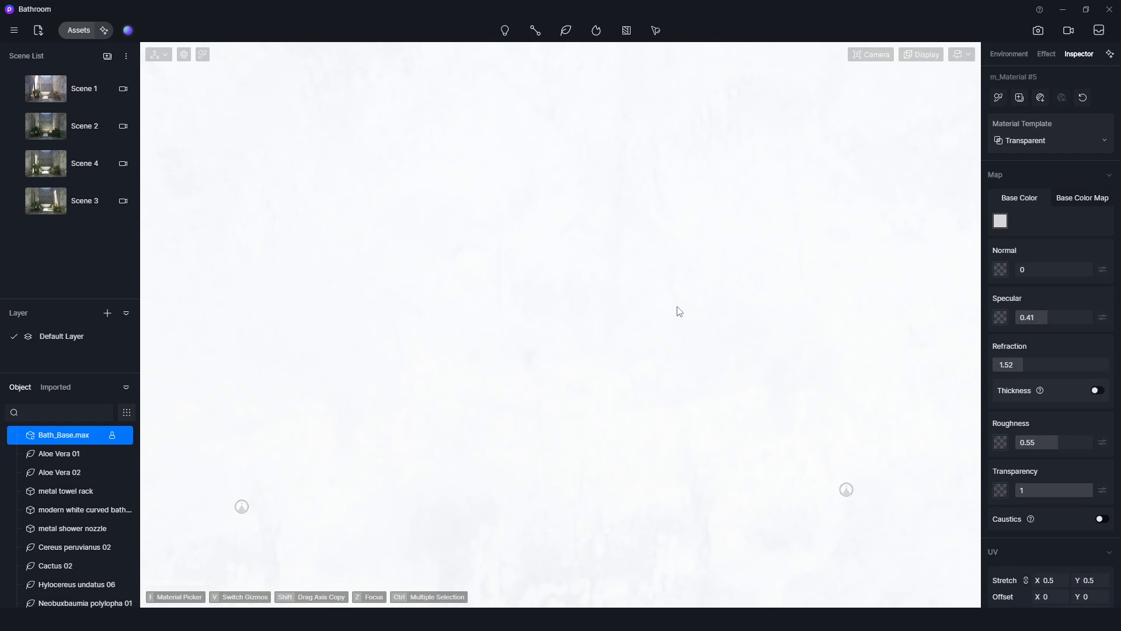
pyautogui.click(874, 55)
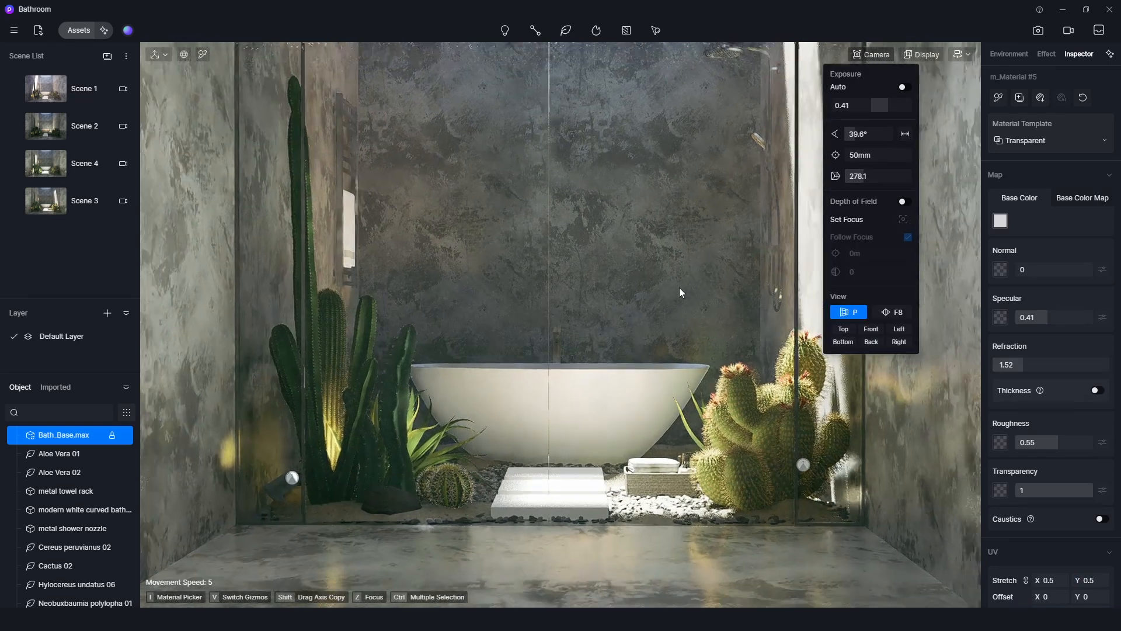
pyautogui.click(1008, 54)
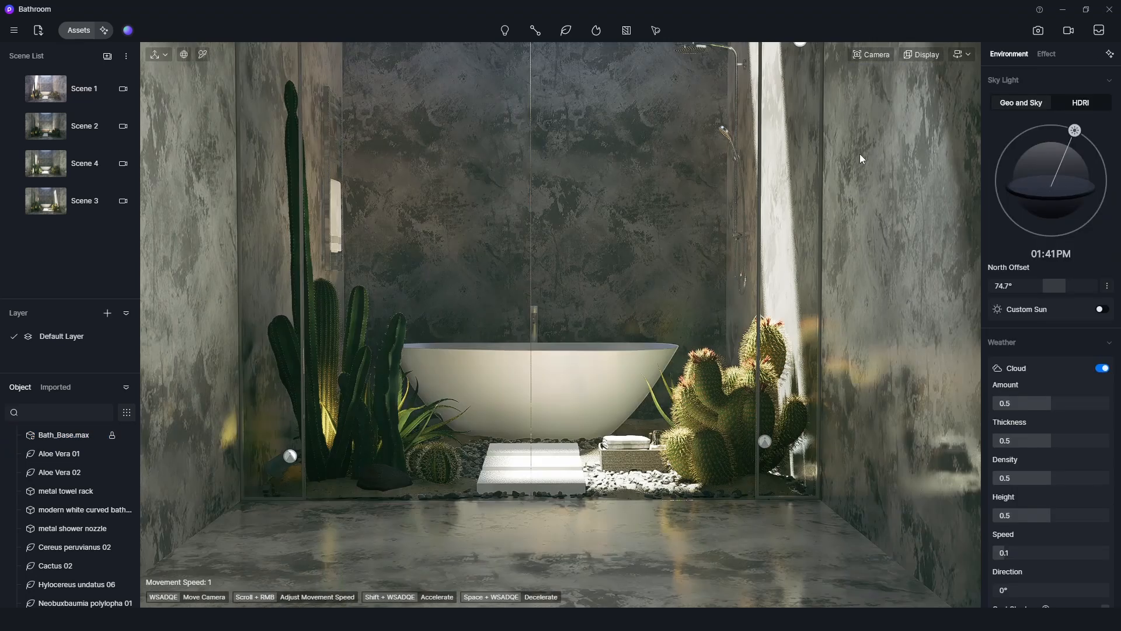
# - Enable depth of field for the 80mm close-up of the soap dispenser and towels
pyautogui.click(871, 55)
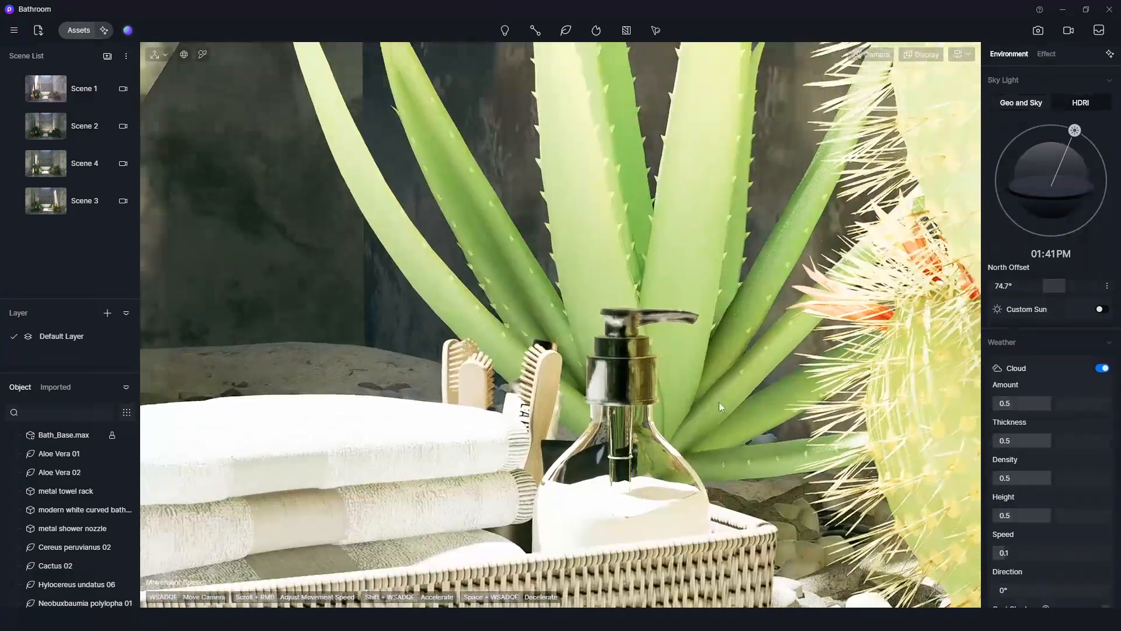
pyautogui.click(868, 55)
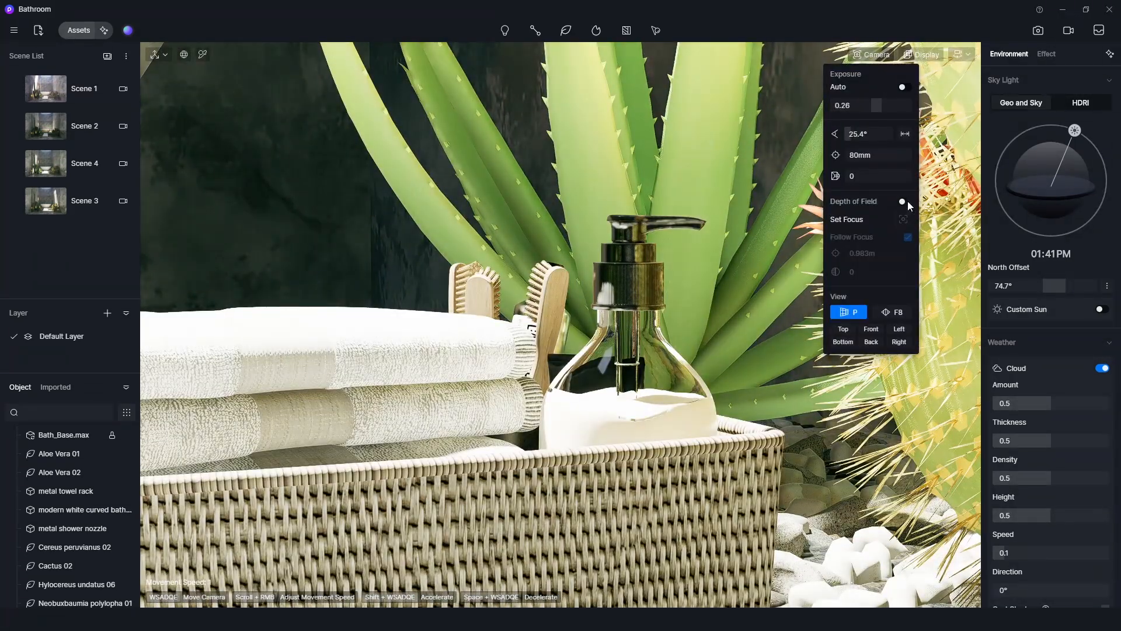
pyautogui.click(906, 201)
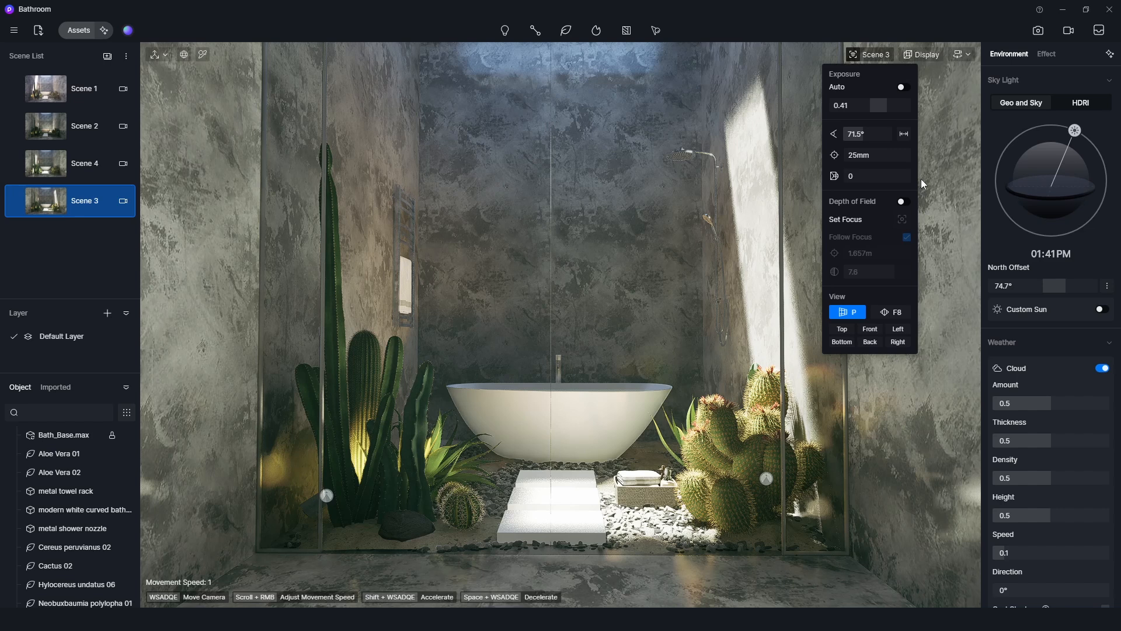
# - Adjust exposure through 0.26, 0.49 and 0.31, settling at 0.39
pyautogui.click(901, 86)
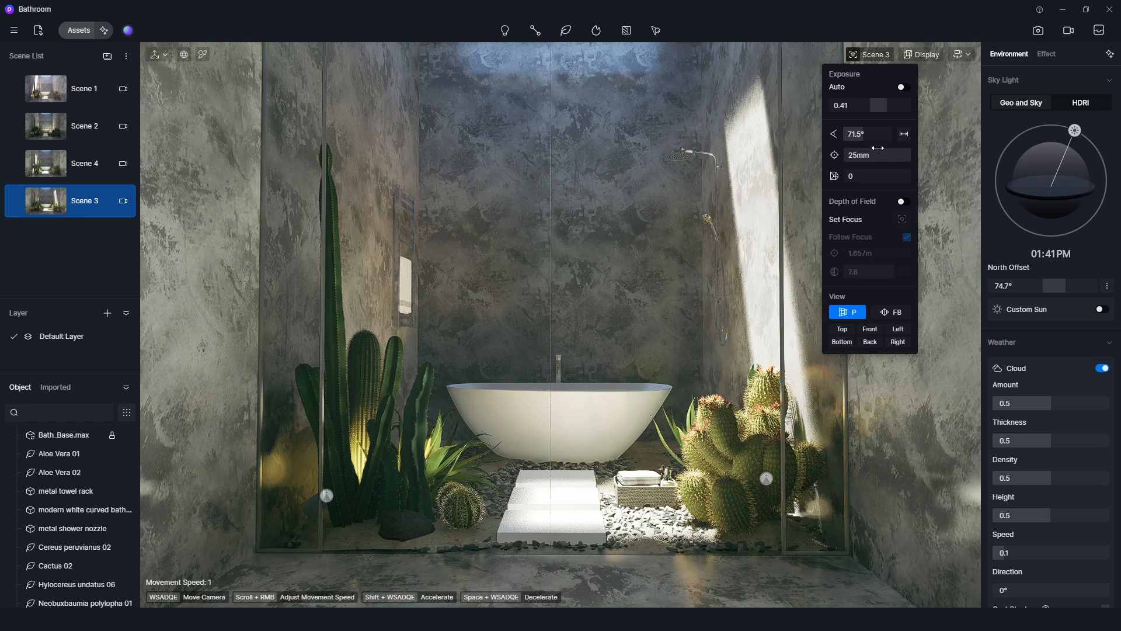
pyautogui.moveTo(868, 105); pyautogui.dragTo(848, 105)
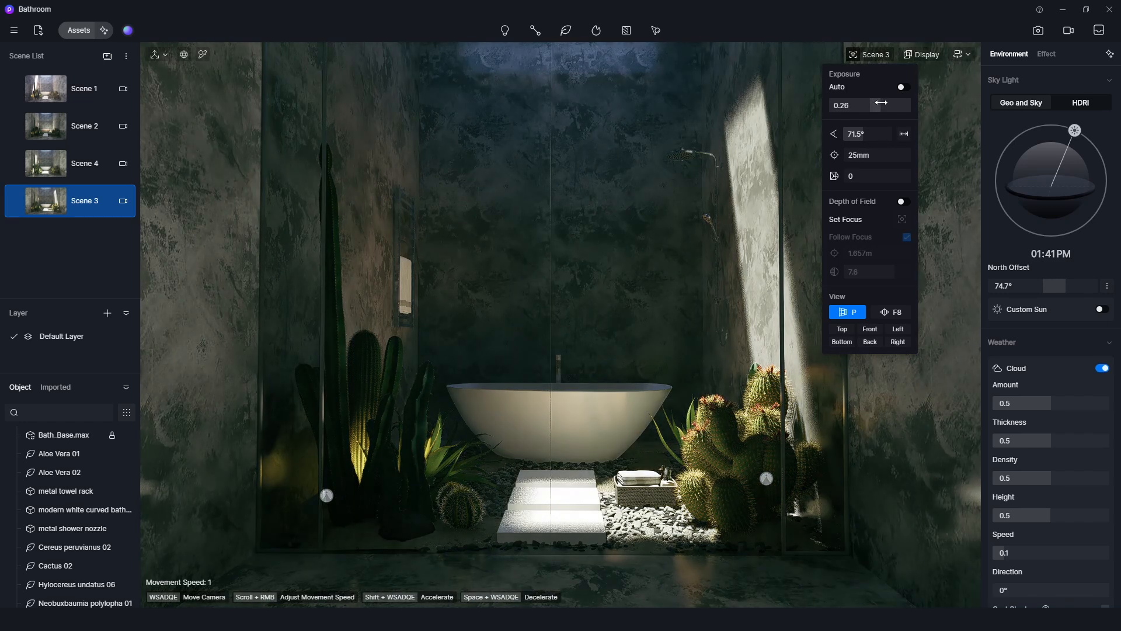
pyautogui.moveTo(881, 105); pyautogui.dragTo(897, 105)
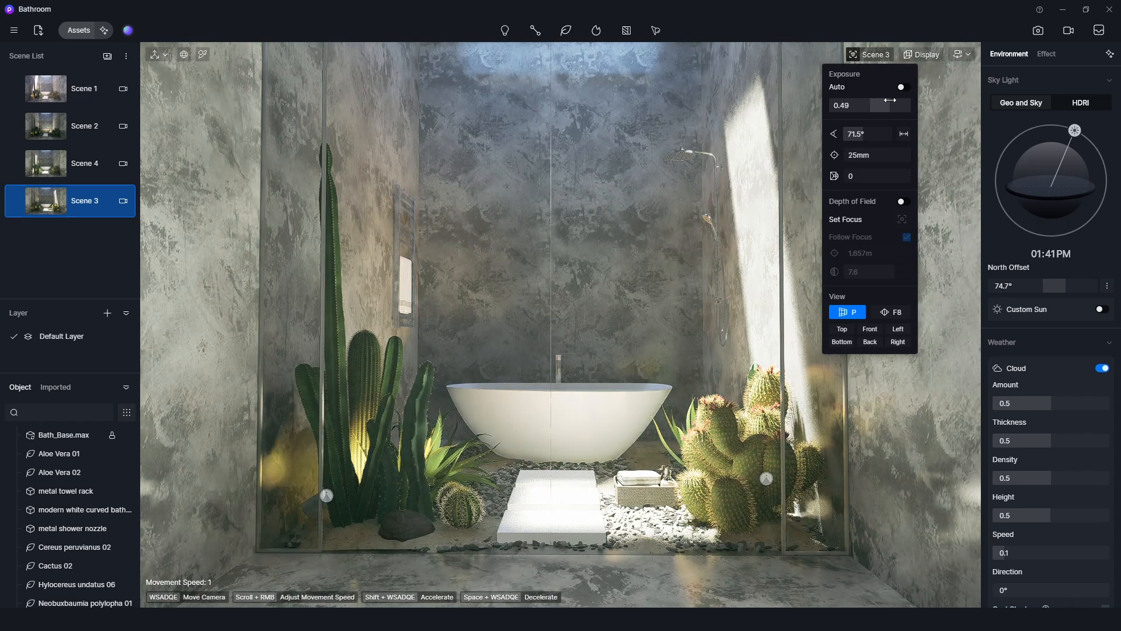
pyautogui.moveTo(902, 86); pyautogui.dragTo(885, 87)
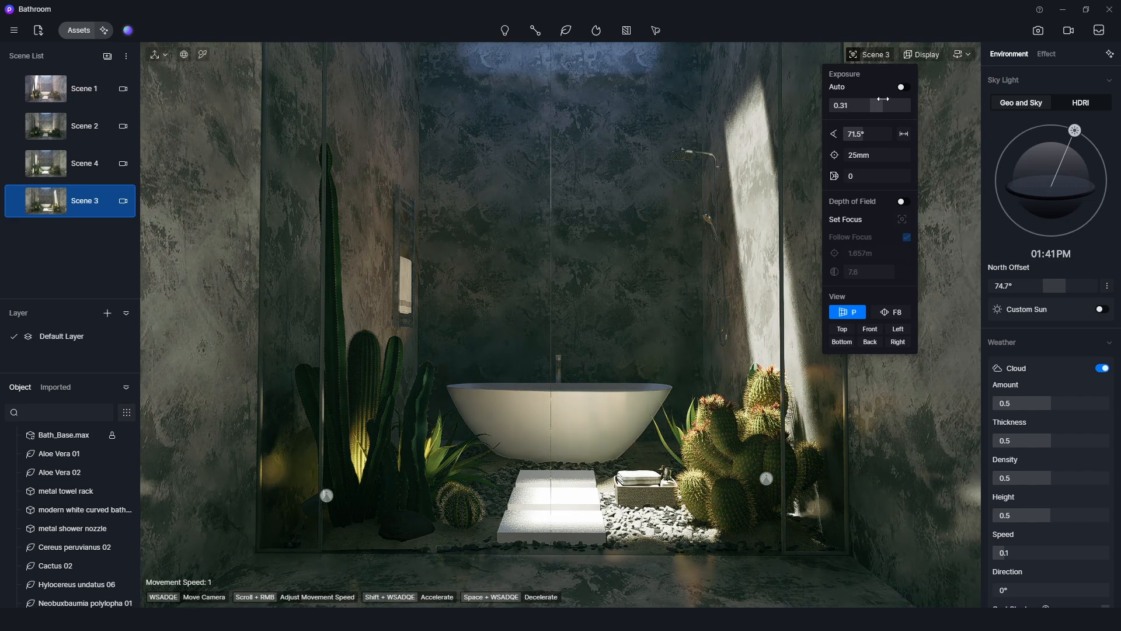
pyautogui.moveTo(885, 98); pyautogui.dragTo(900, 98)
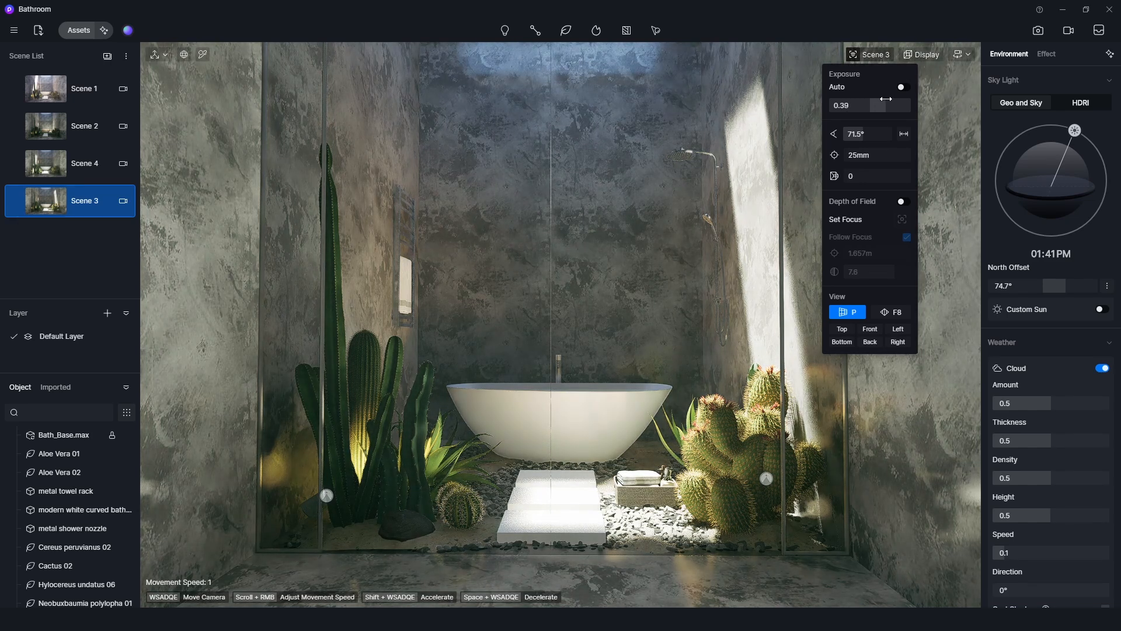
pyautogui.click(1044, 54)
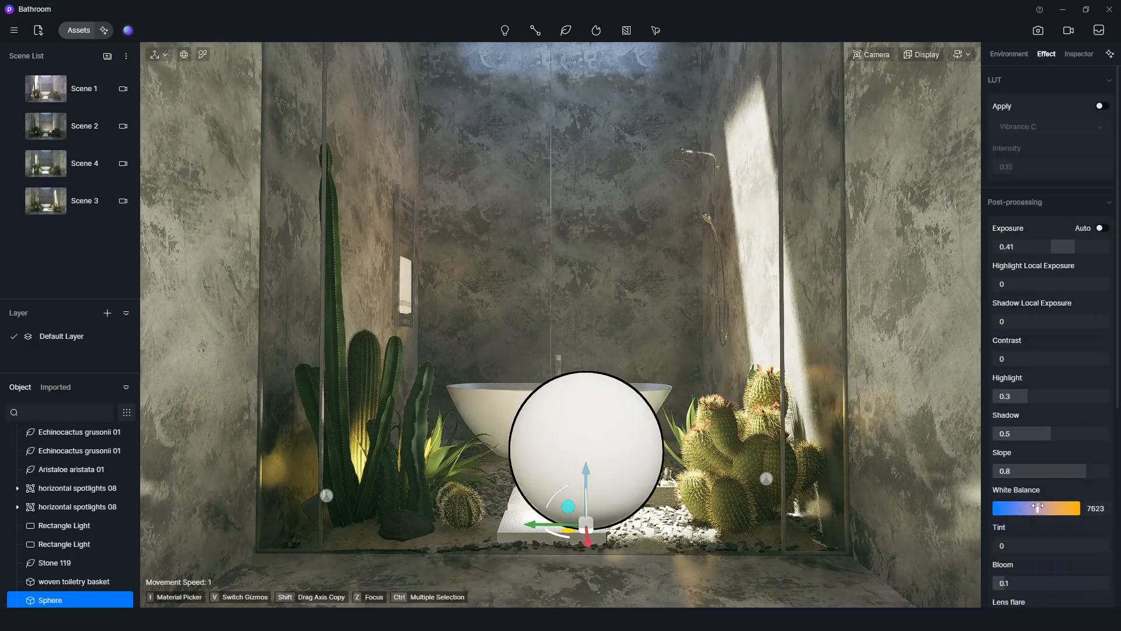
# - Lower the Effect white balance from 7623 through 6144 to about 5900
pyautogui.moveTo(1057, 508); pyautogui.dragTo(1023, 508)
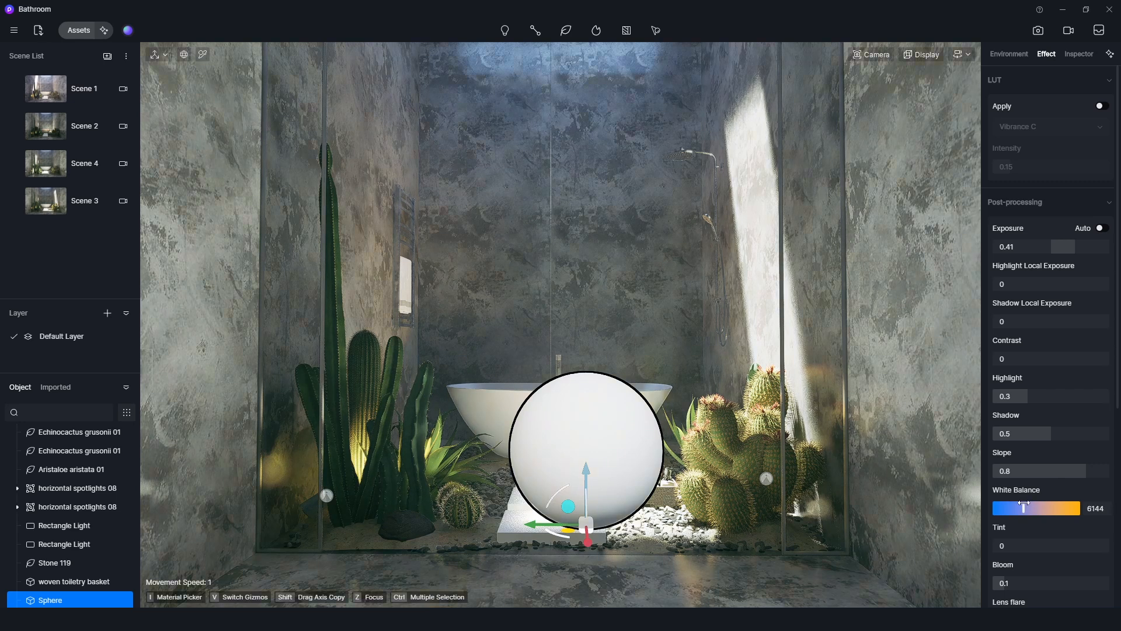
pyautogui.moveTo(1024, 508); pyautogui.dragTo(1018, 508)
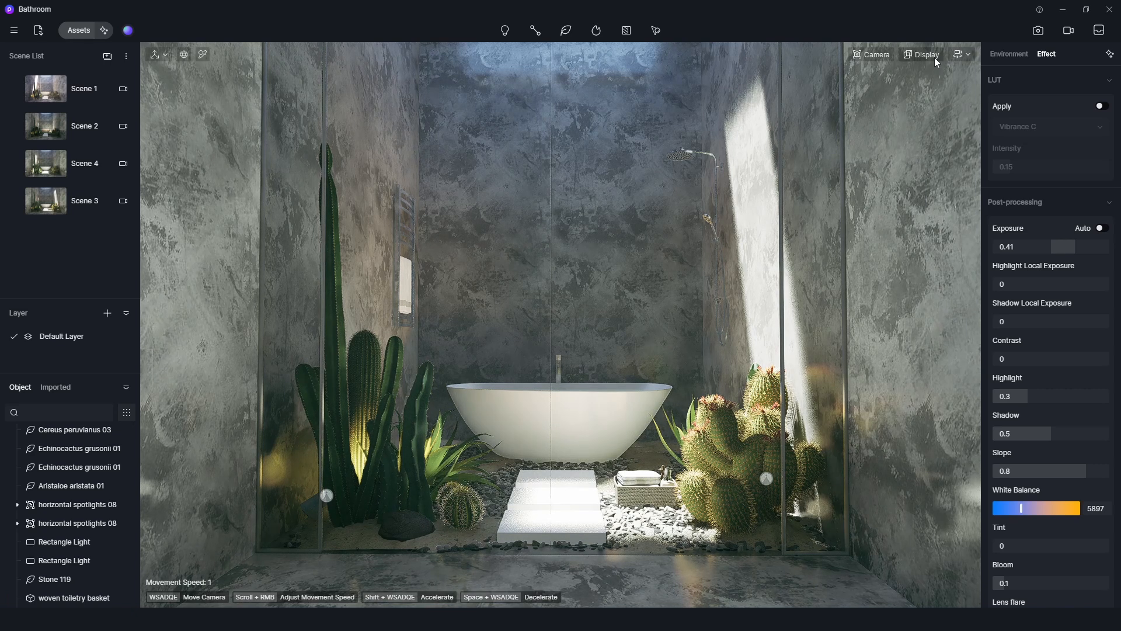
# - Show the rule-of-thirds grid from the viewport Display options
pyautogui.click(922, 55)
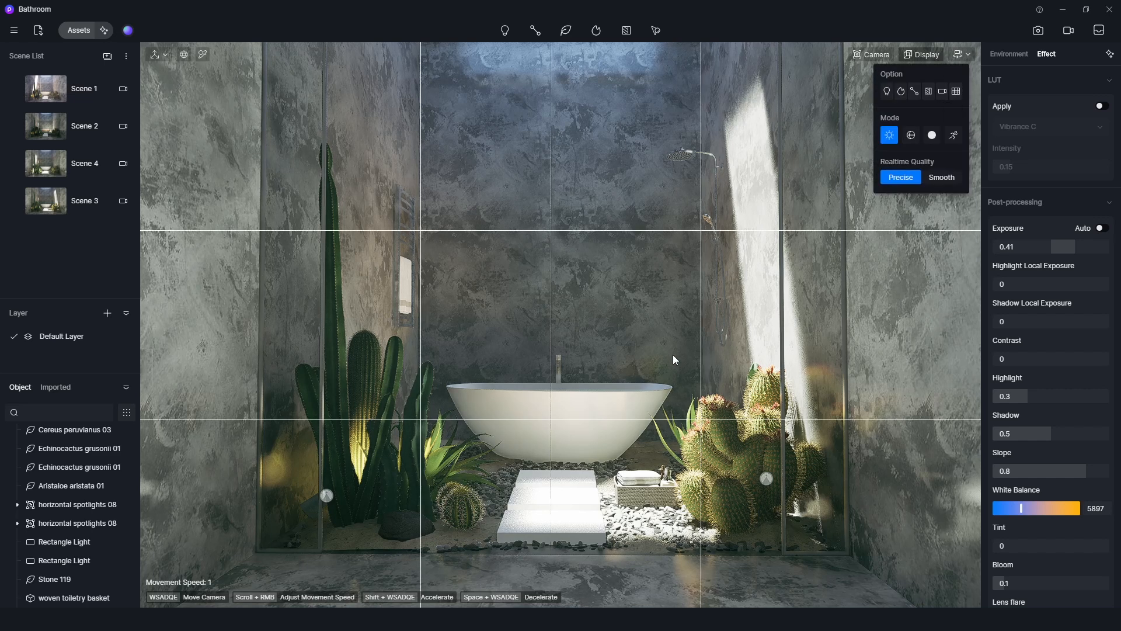